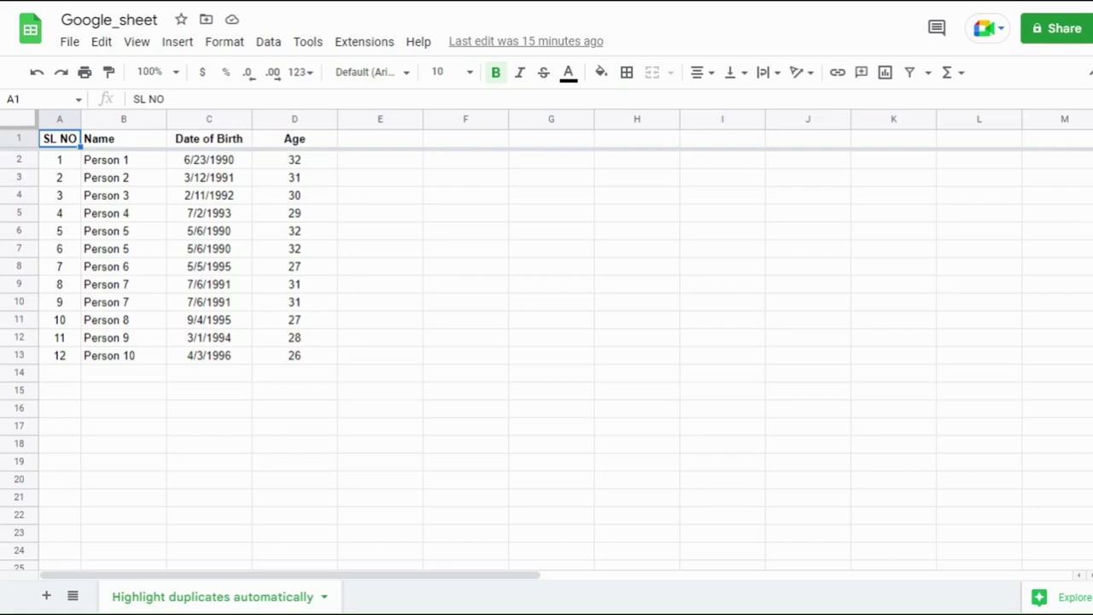
{"action": "mouse_move", "coordinate": [318, 266]}
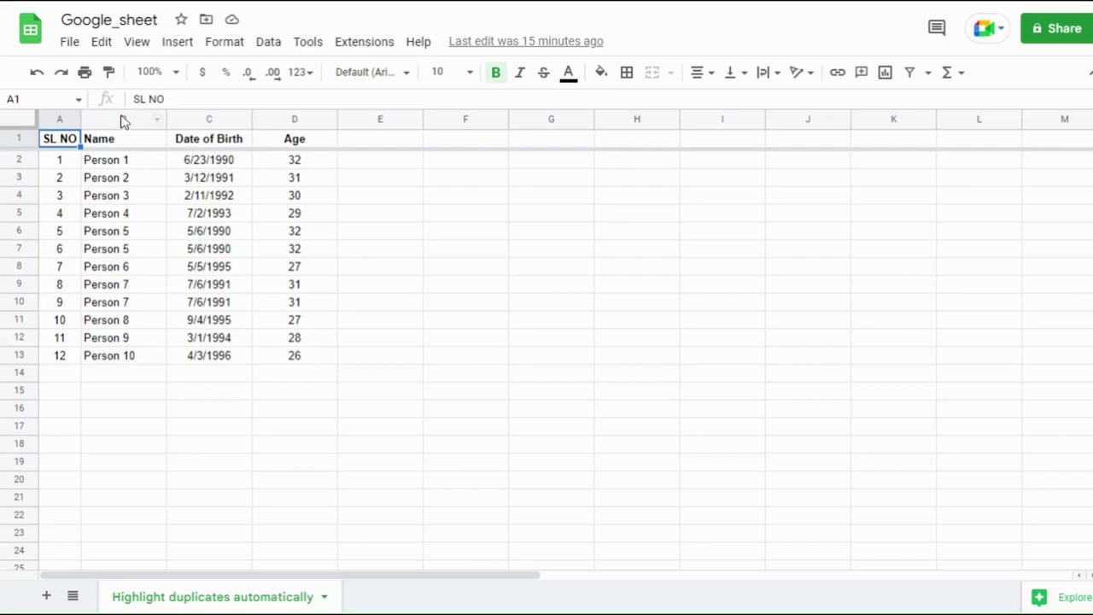
Start a conditional format rule on the Name column (B) using the 'Custom formula is' condition
{"action": "left_click", "coordinate": [123, 119]}
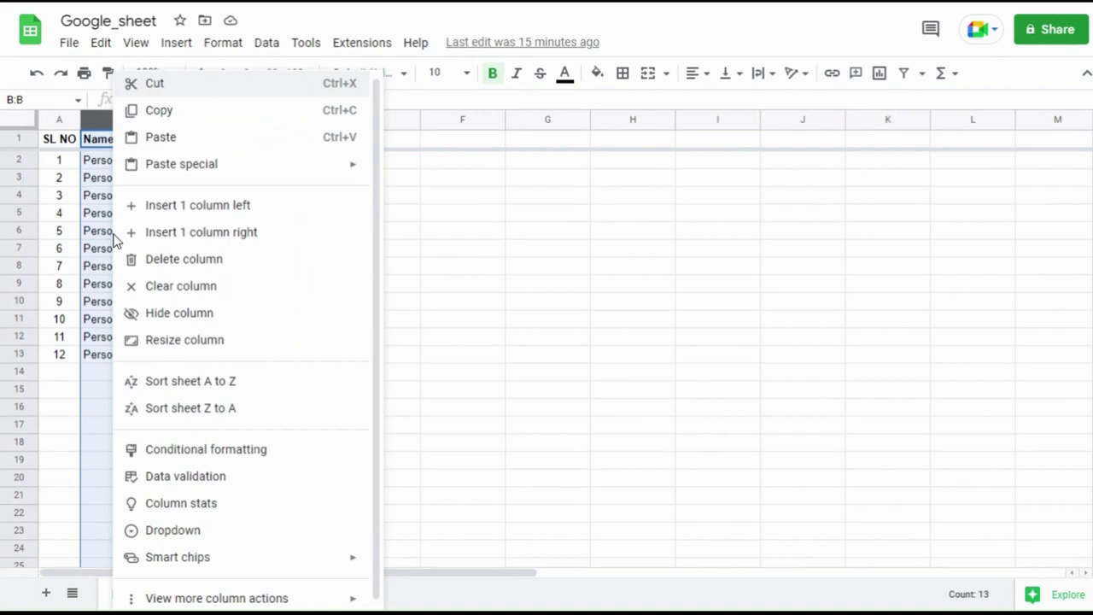
{"action": "mouse_move", "coordinate": [236, 454]}
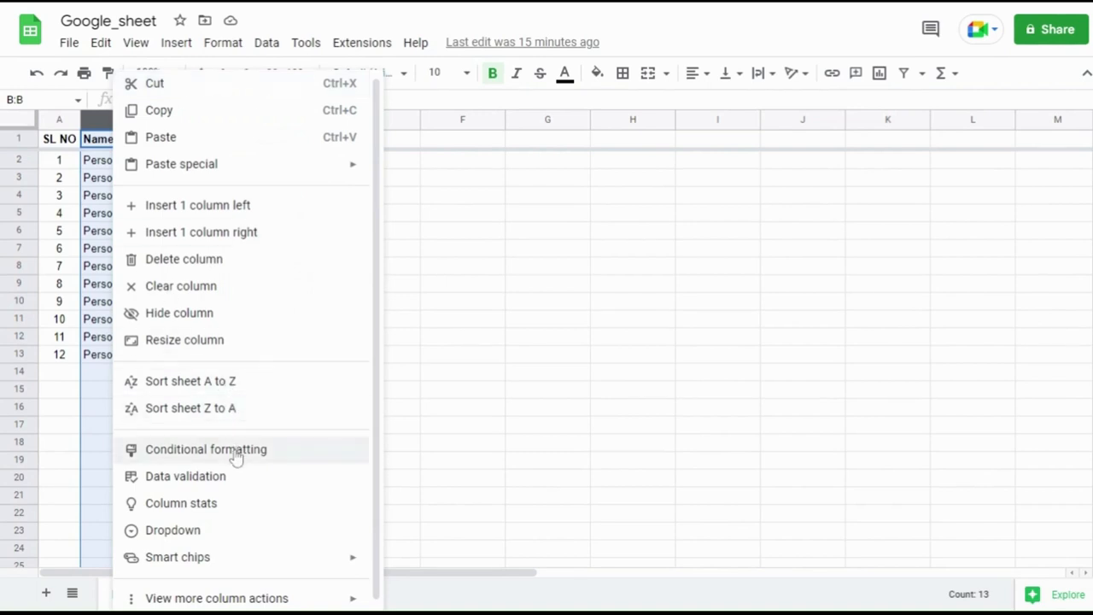
{"action": "left_click", "coordinate": [204, 450]}
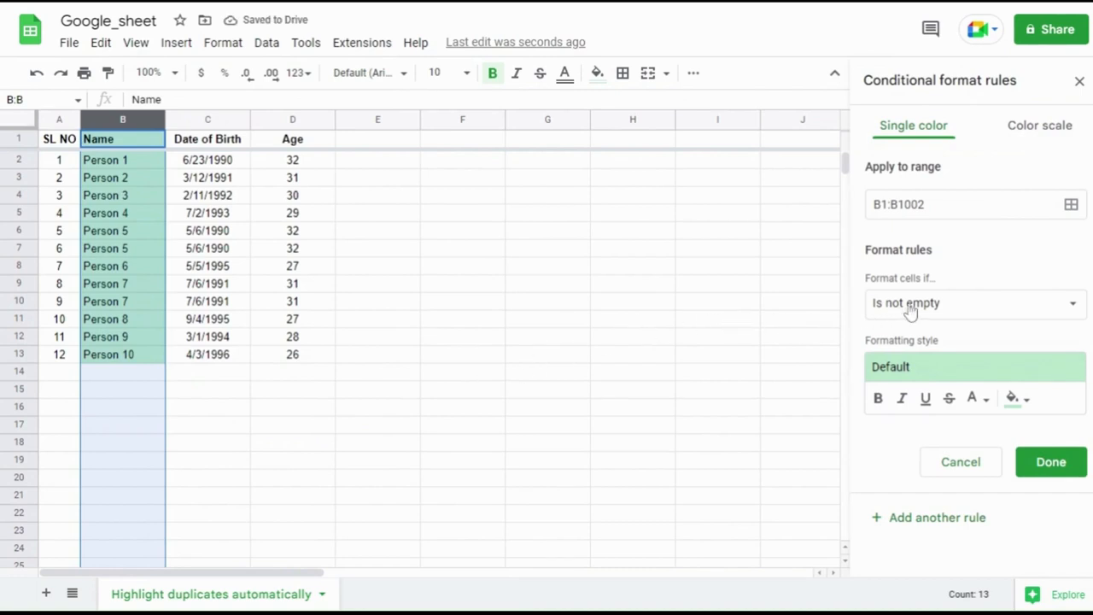
{"action": "left_click", "coordinate": [973, 304]}
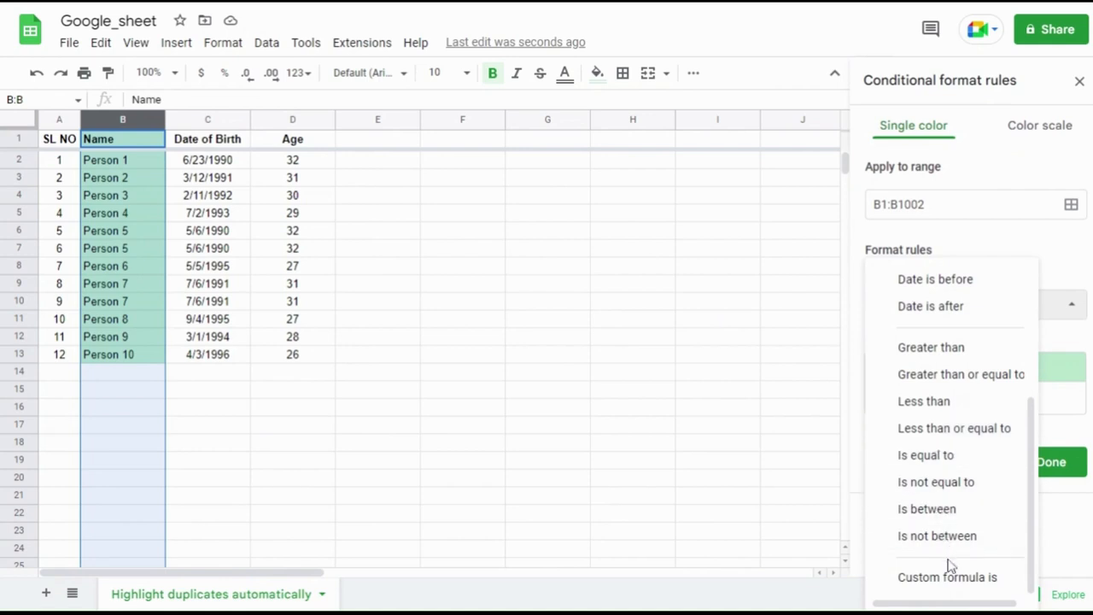
{"action": "left_click", "coordinate": [942, 578]}
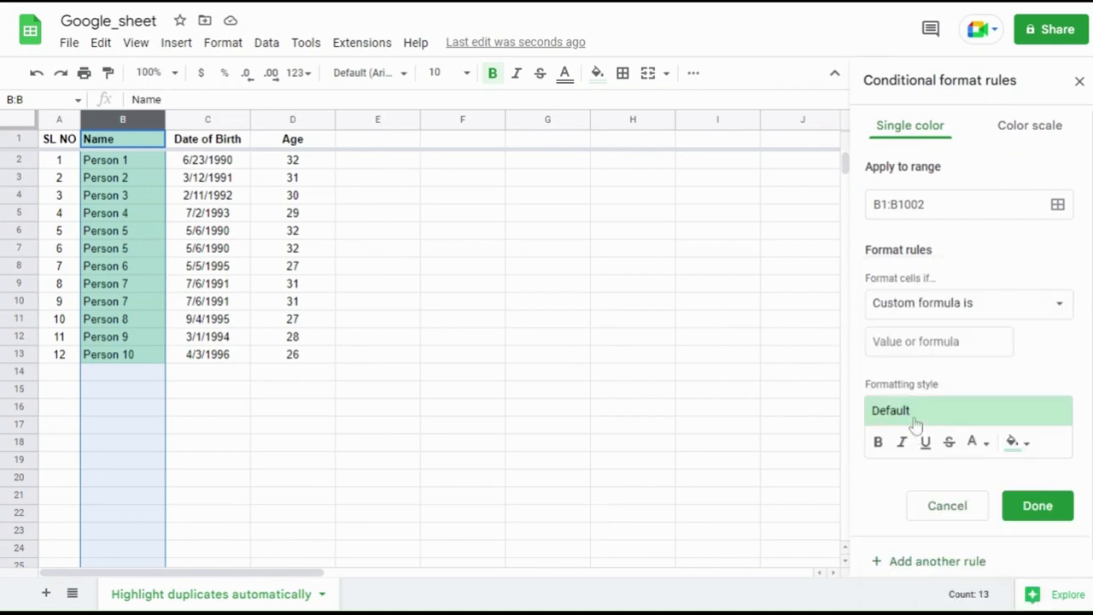
Enter the rule formula =countif(B:B,B1)>1 so duplicates Person 5 and Person 7 highlight
{"action": "left_click", "coordinate": [939, 341]}
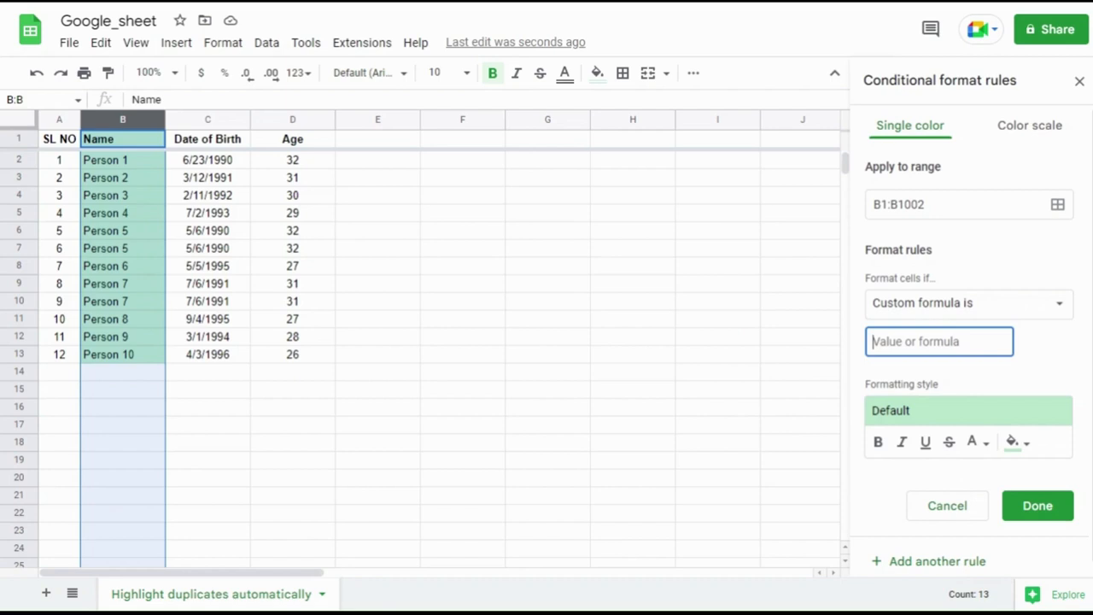
{"action": "type", "text": "=countif"}
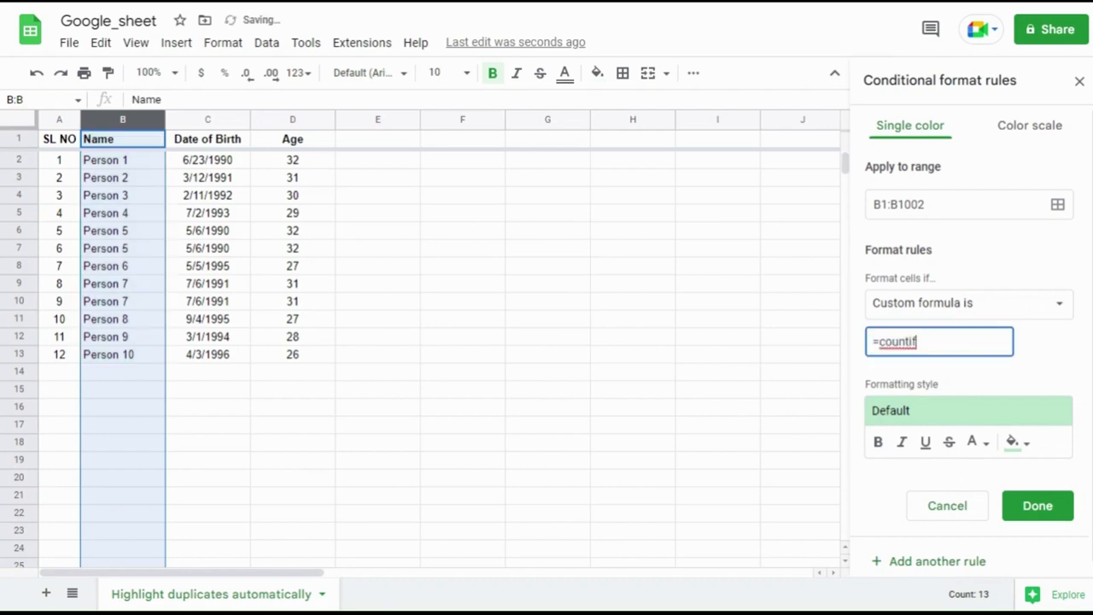
{"action": "type", "text": "("}
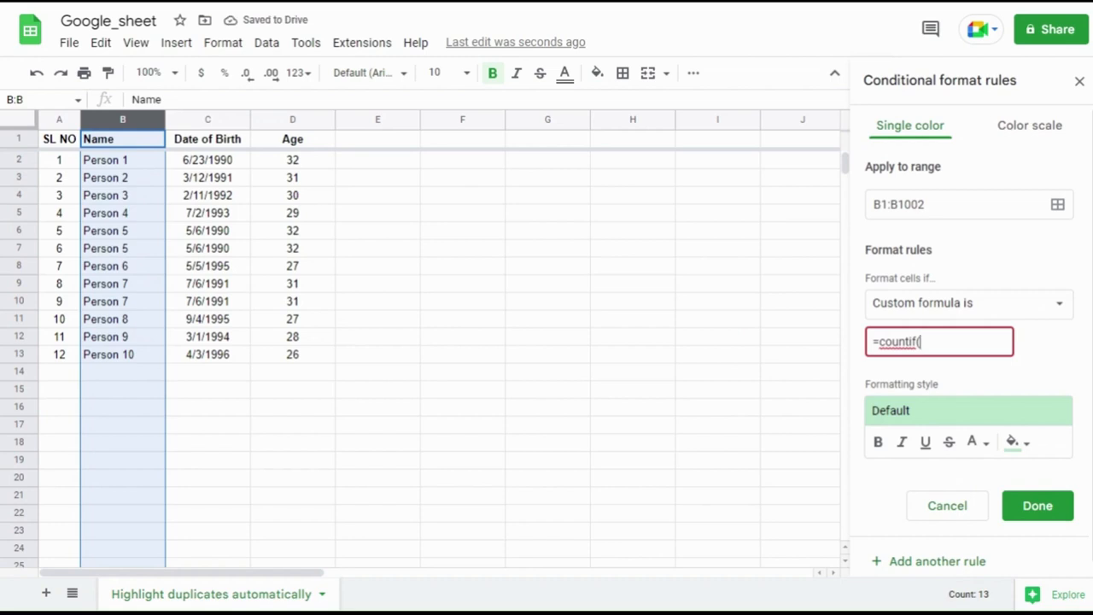
{"action": "type", "text": "B"}
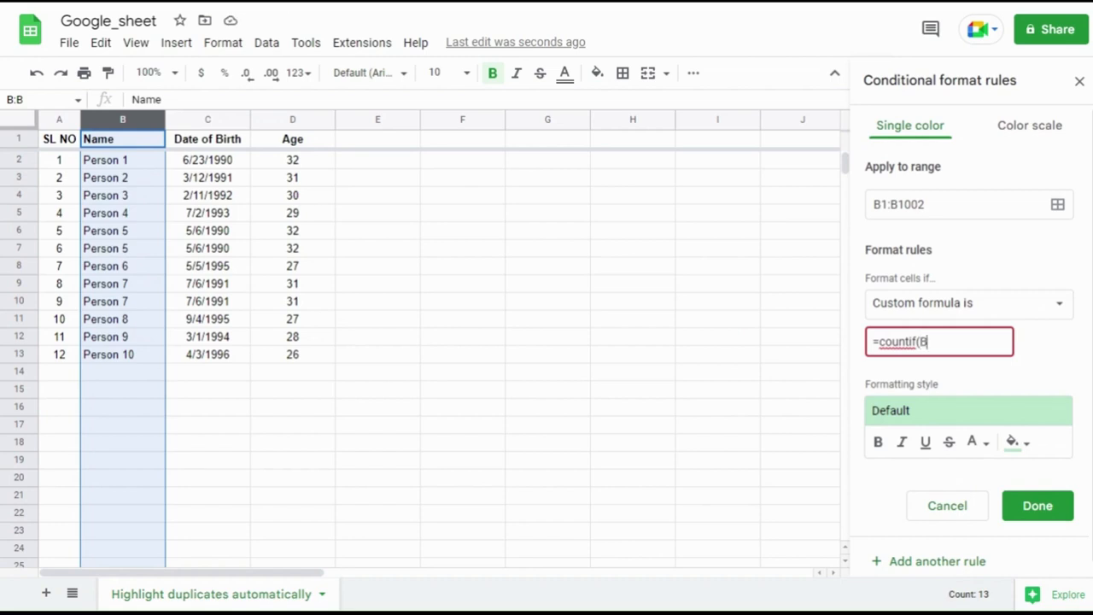
{"action": "type", "text": ":B,"}
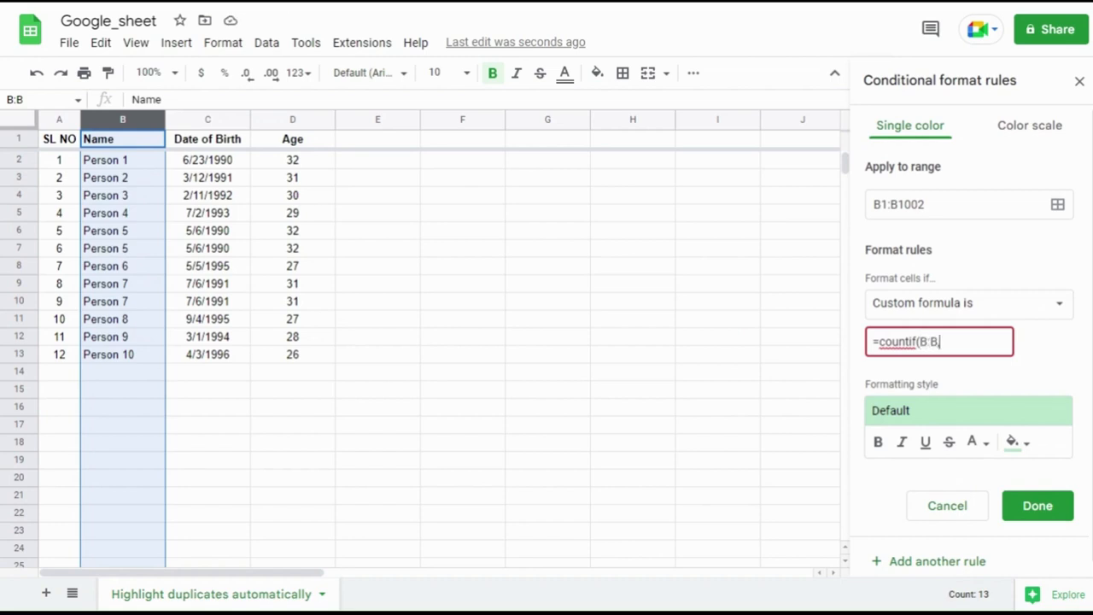
{"action": "type", "text": "B"}
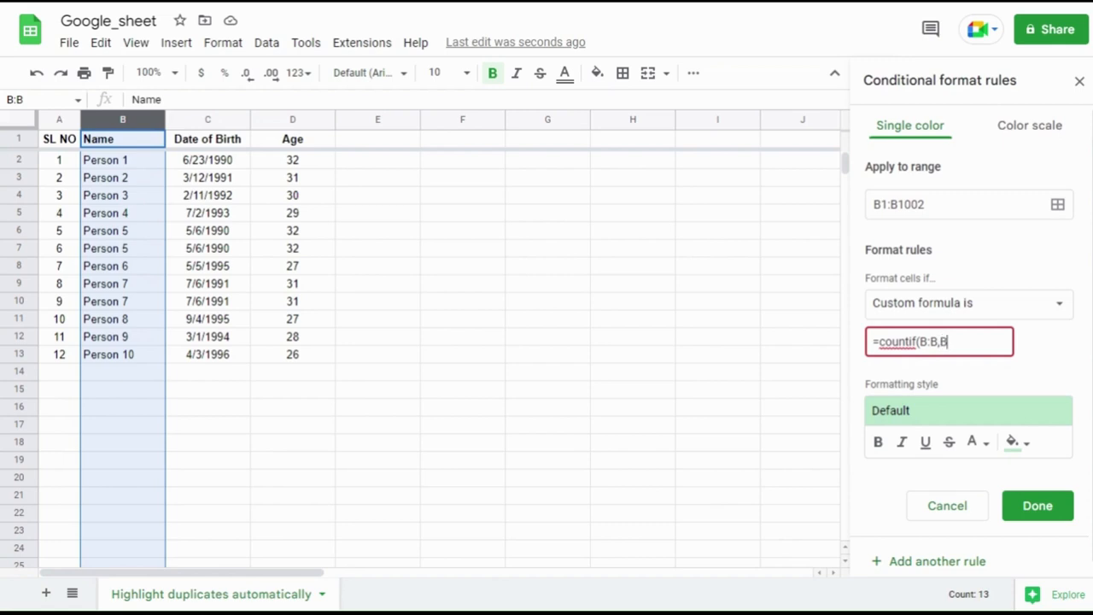
{"action": "type", "text": "1)>"}
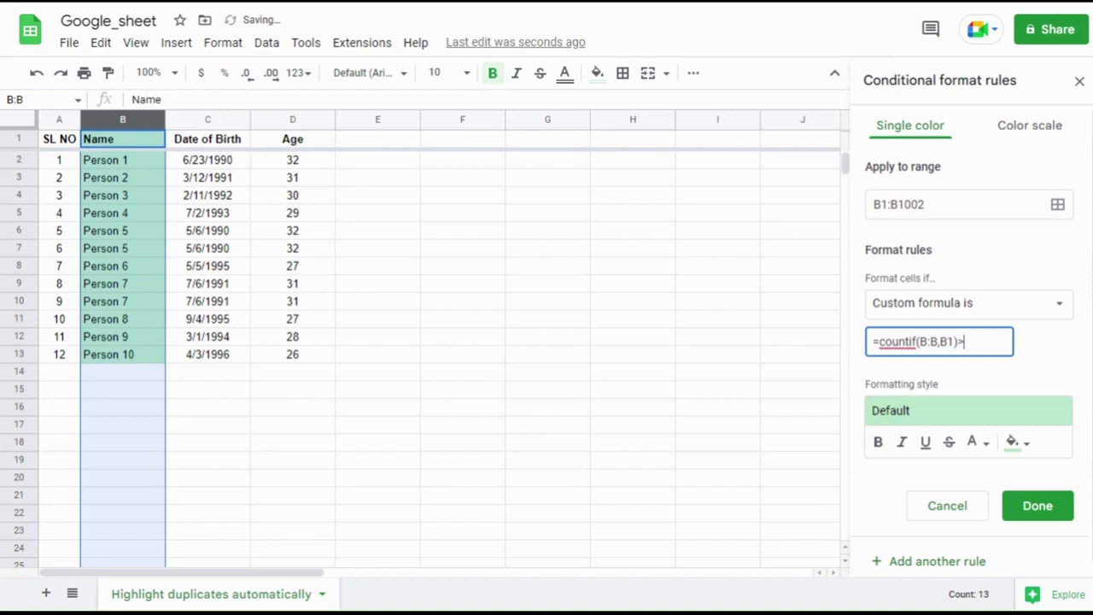
{"action": "type", "text": "1"}
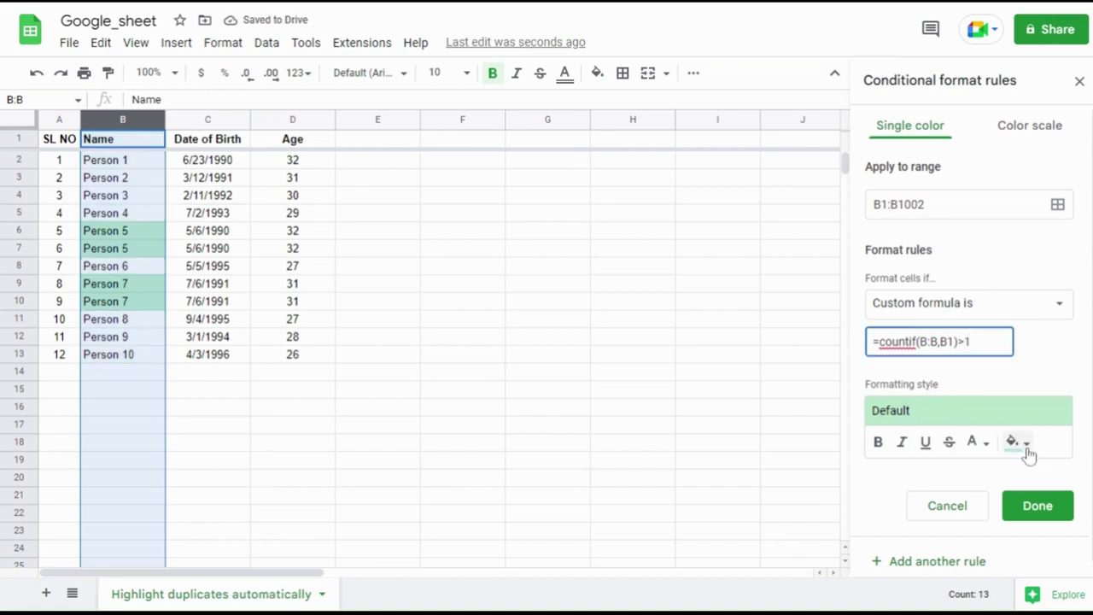
Give the duplicate rule a red fill, save it, and close the rules panel
{"action": "left_click", "coordinate": [1013, 442]}
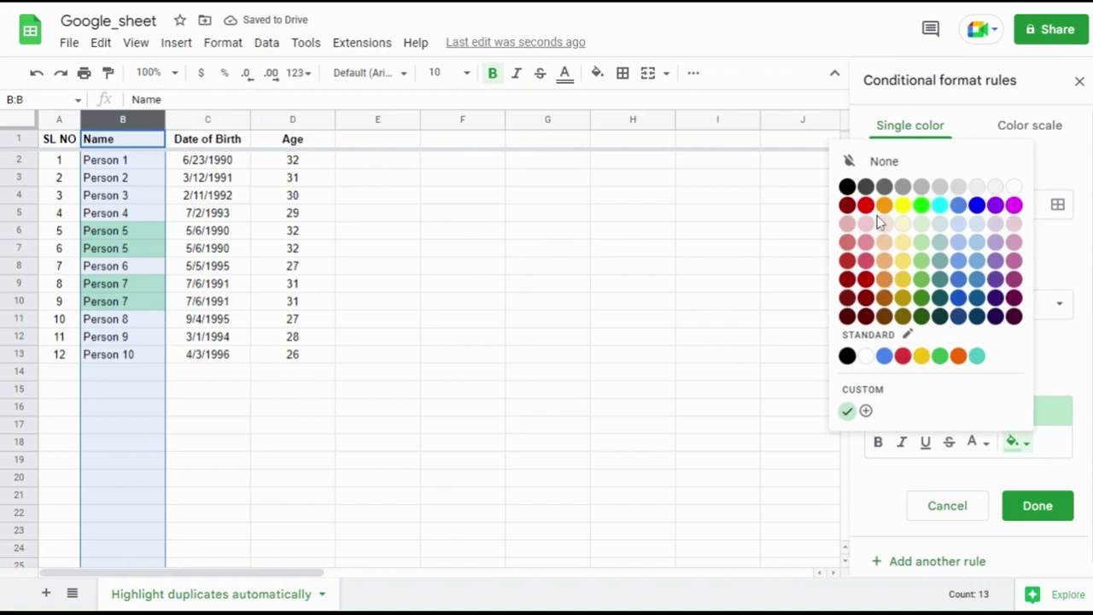
{"action": "mouse_move", "coordinate": [864, 205]}
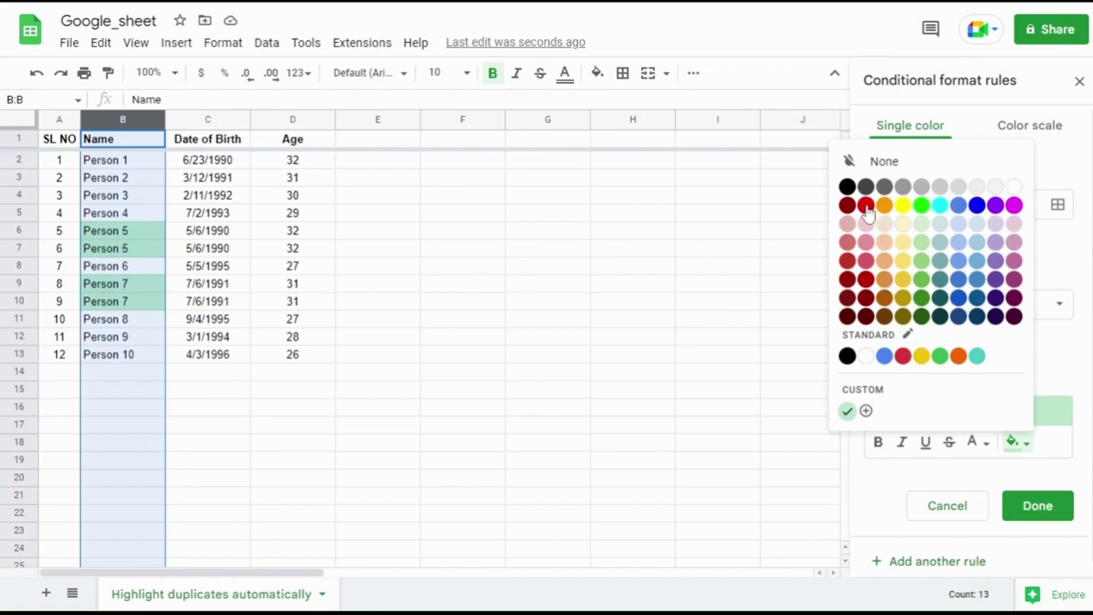
{"action": "left_click", "coordinate": [864, 205]}
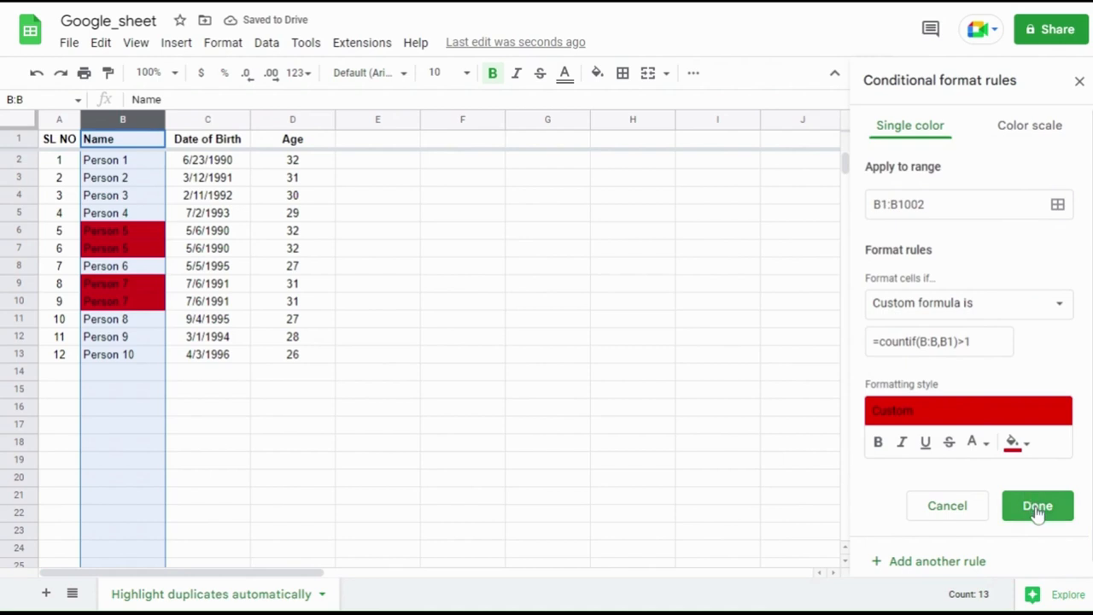
{"action": "left_click", "coordinate": [1037, 506]}
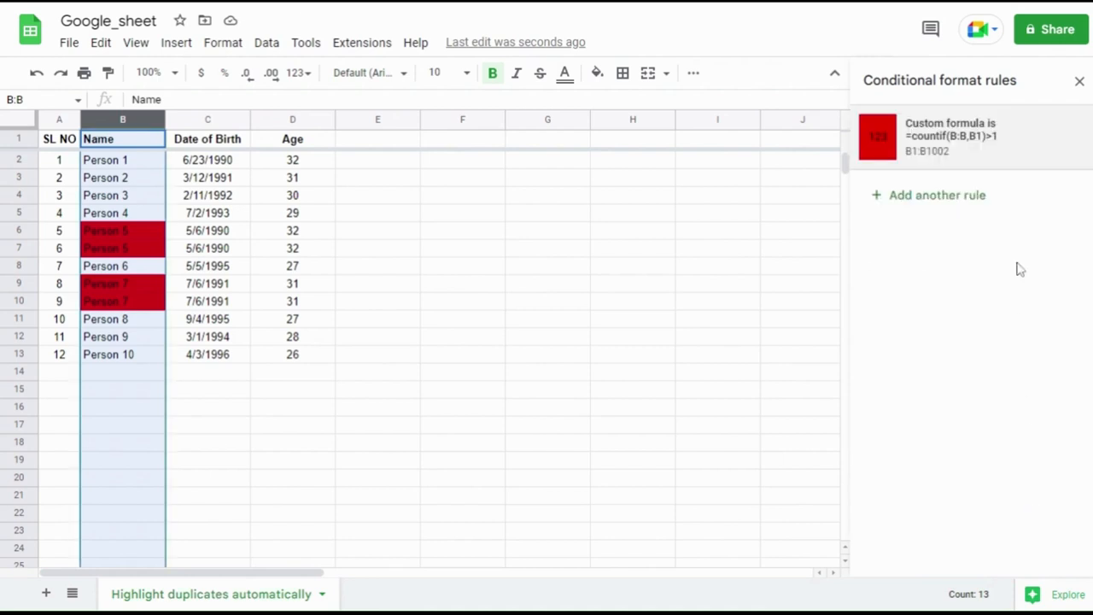
{"action": "left_click", "coordinate": [1079, 80]}
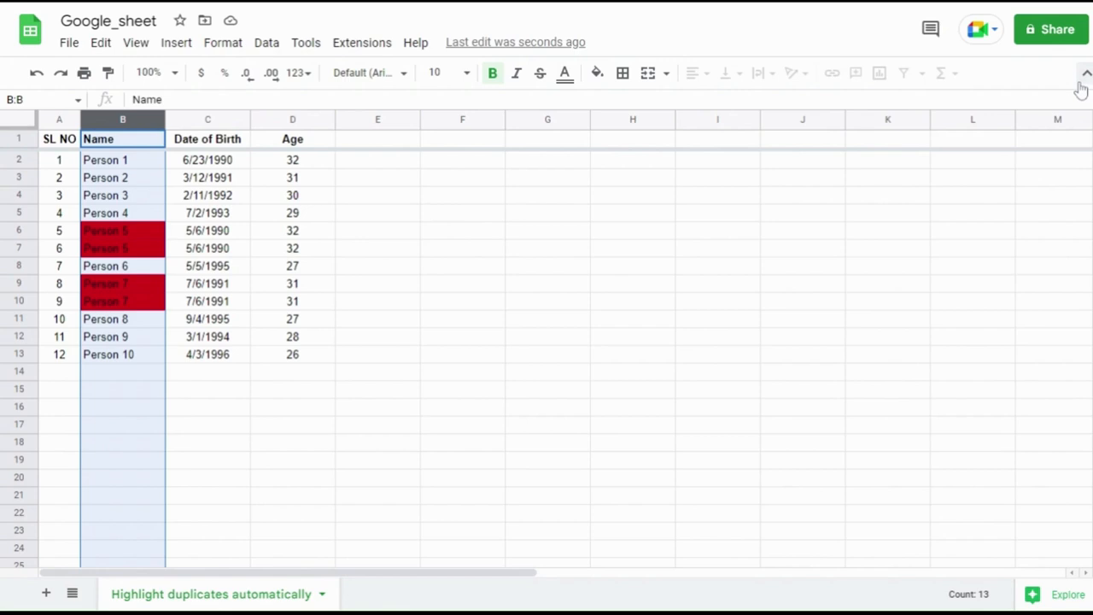
{"action": "left_click", "coordinate": [123, 373]}
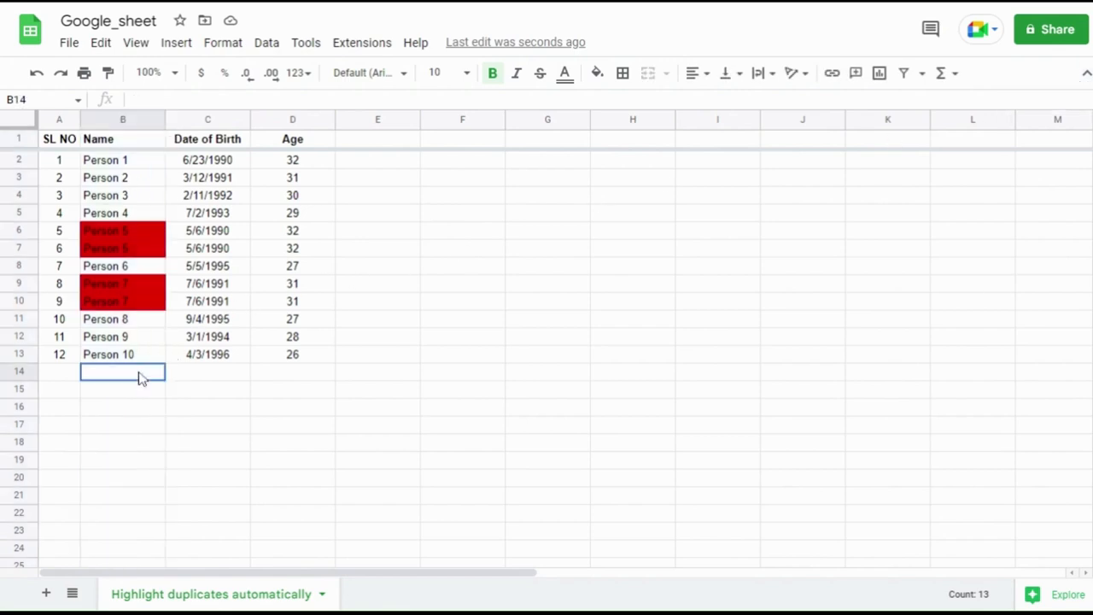